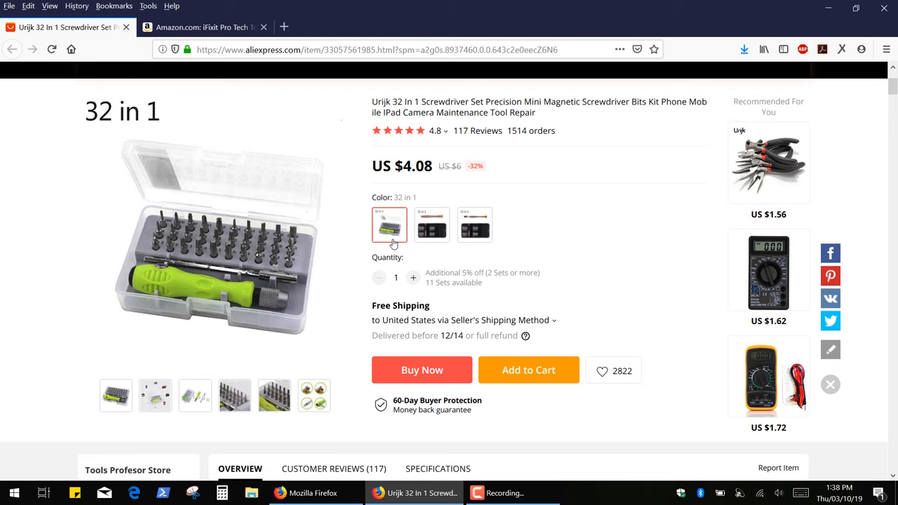
Step: Select the 25 in 1 screwdriver set variant, showing its US $2.74 price and photos
{"action": "left_click", "coordinate": [432, 225]}
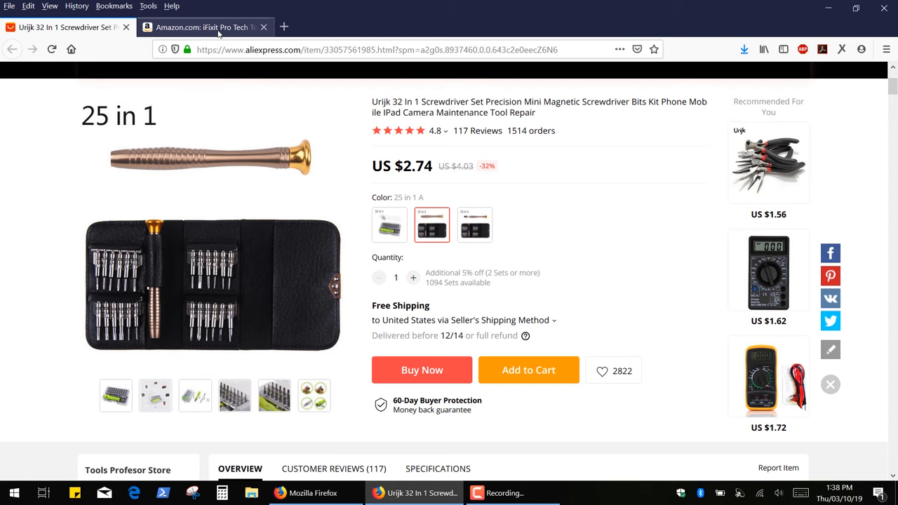